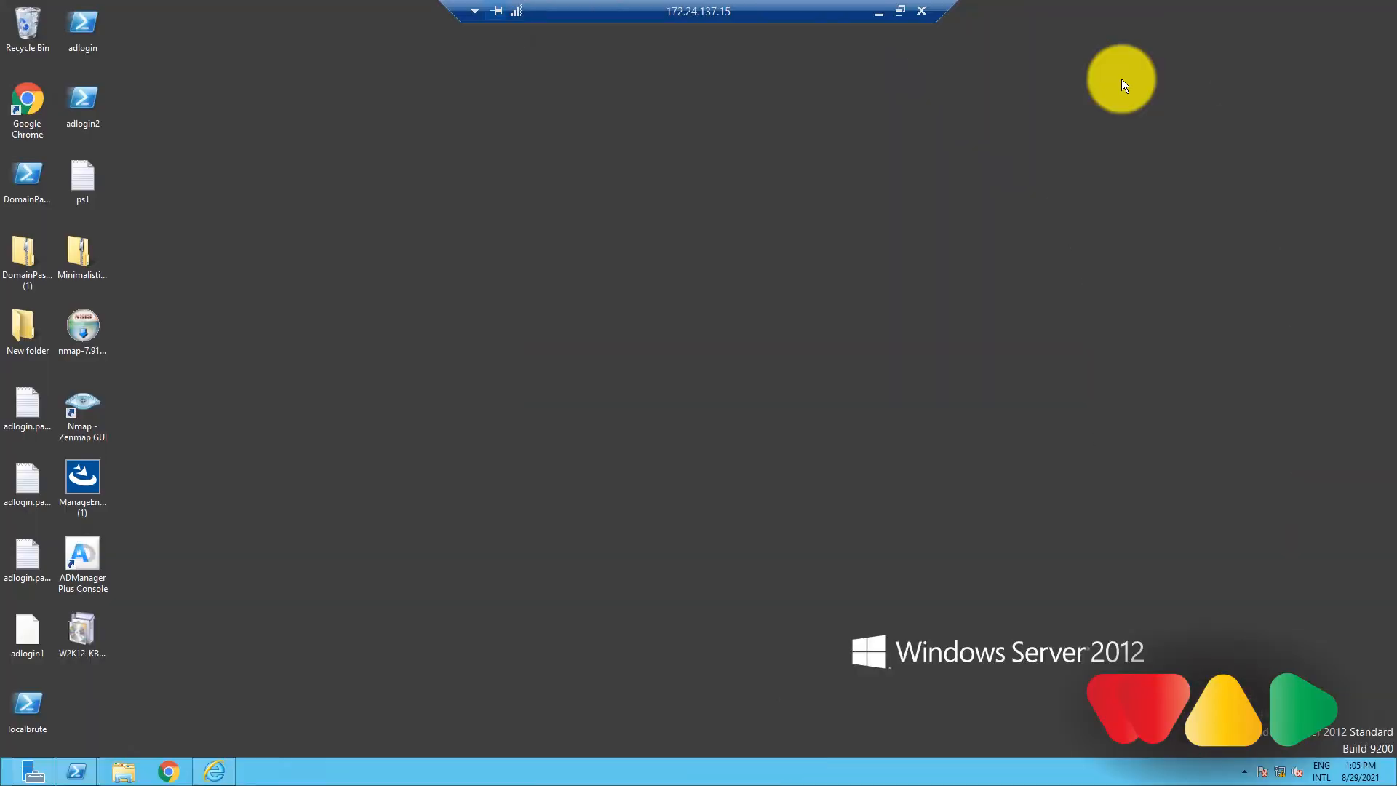
mouse_move(1261, 247)
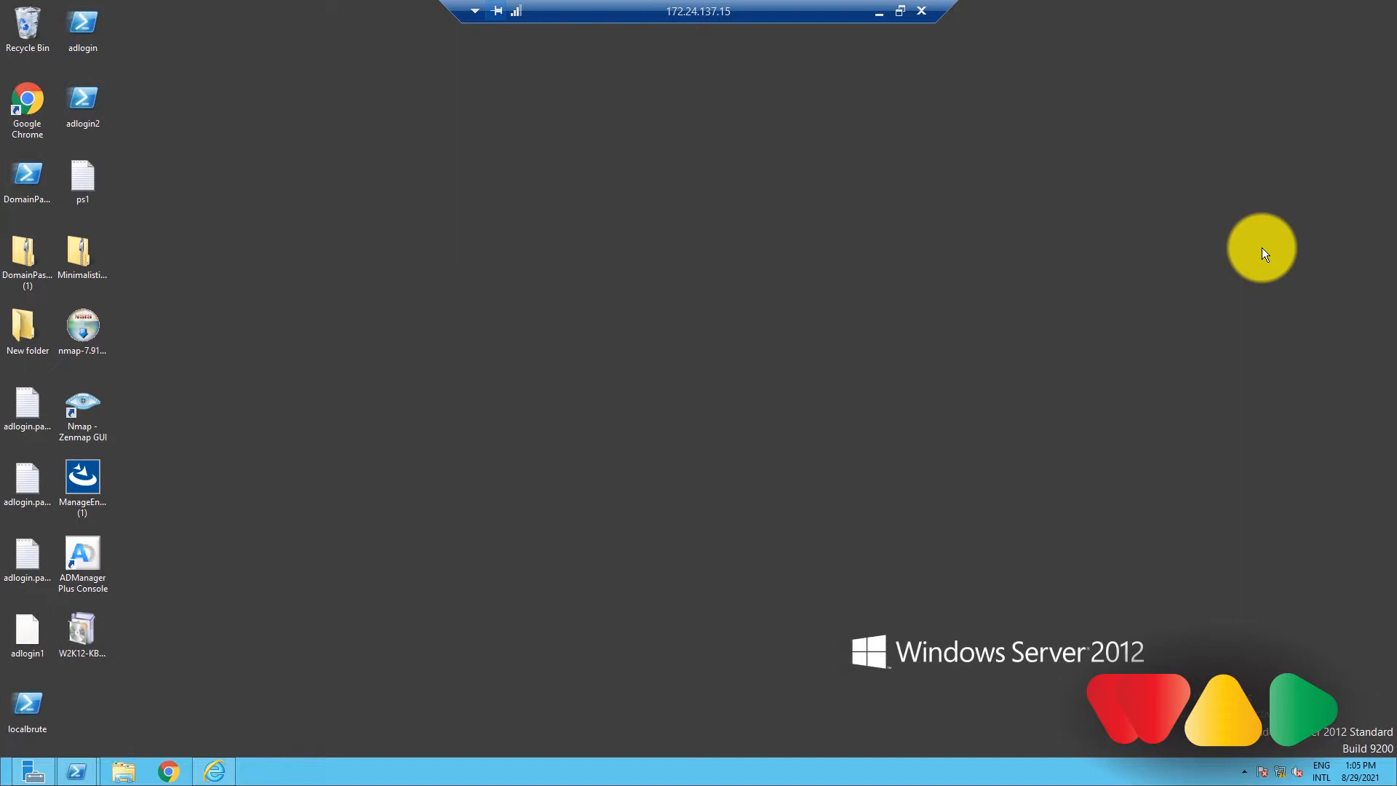
mouse_move(169, 670)
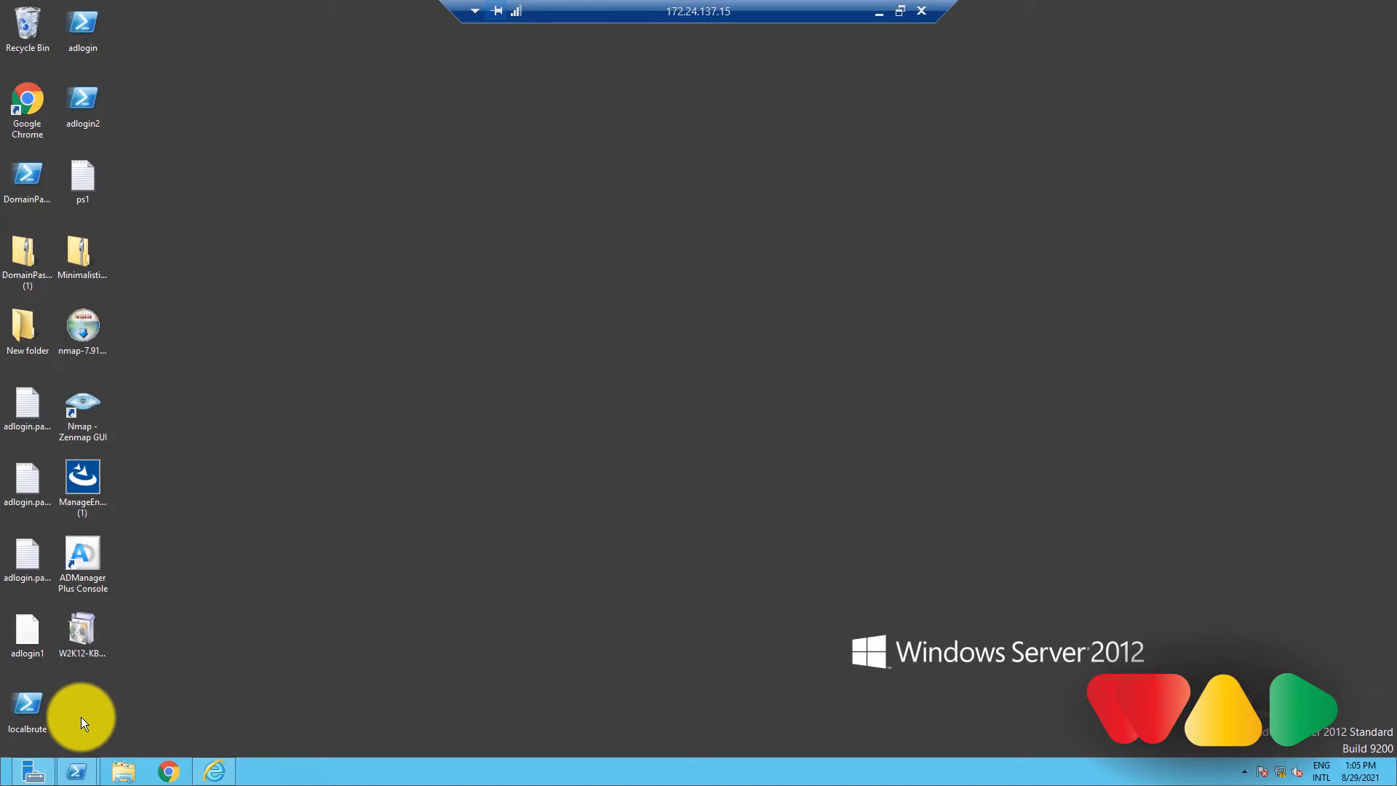
mouse_move(33, 771)
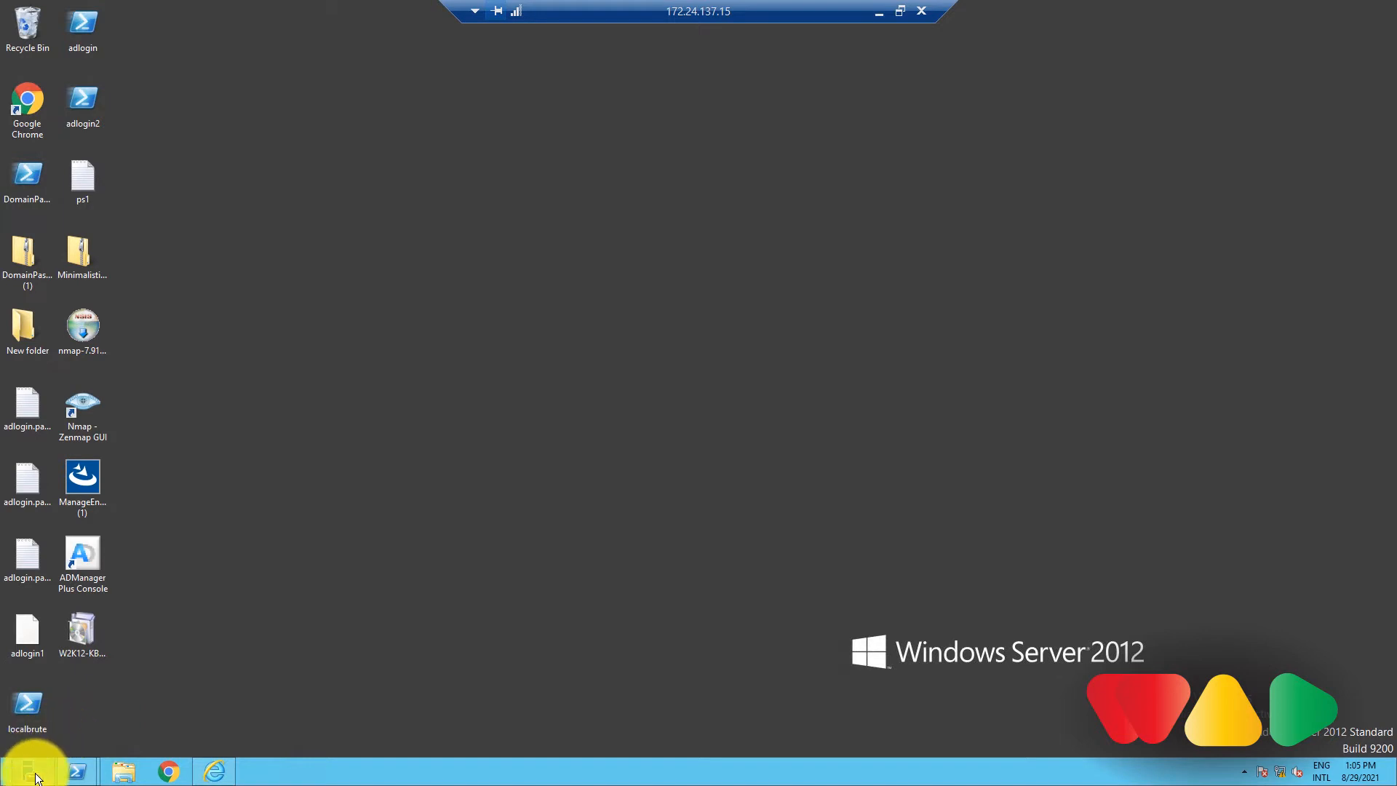
Show the domain's Users container with its user accounts and security groups.
click(686, 112)
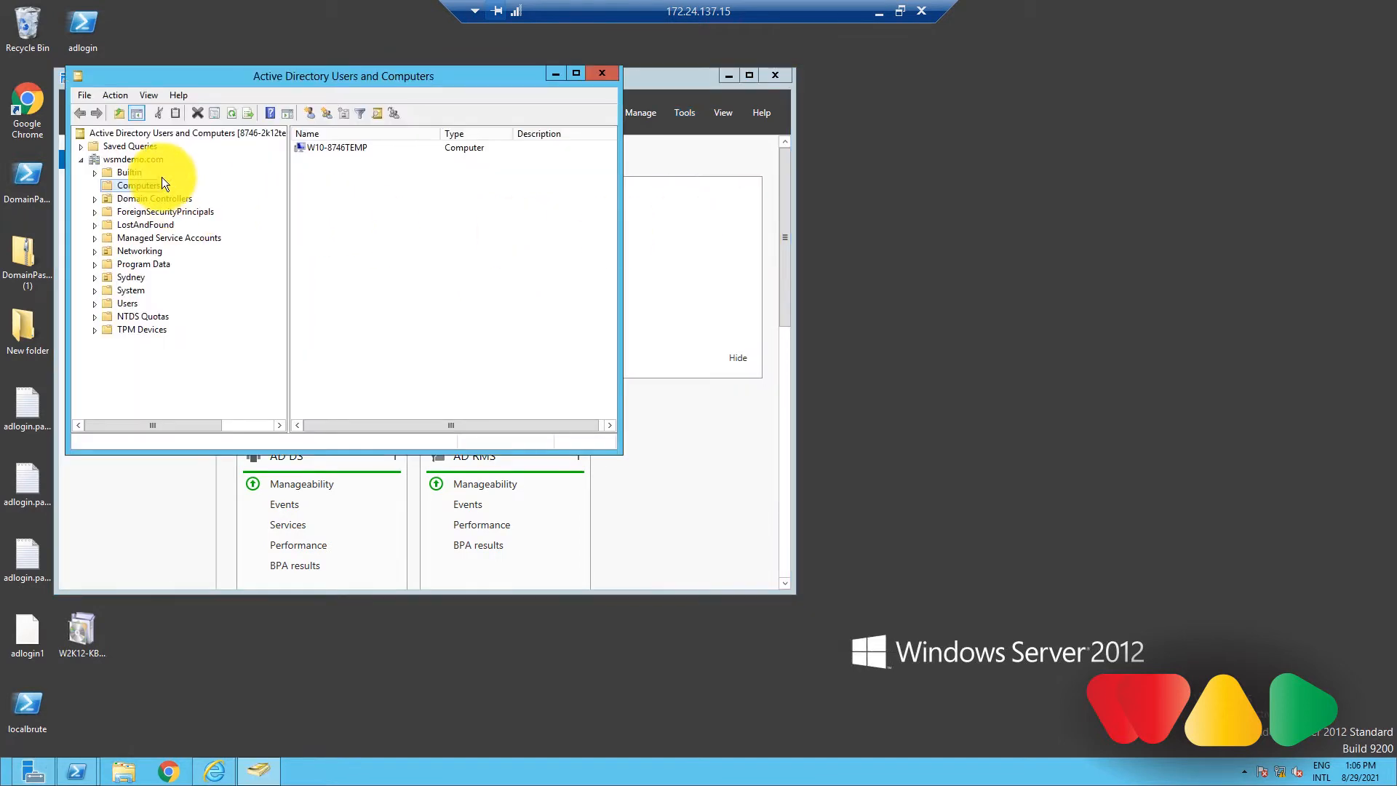
click(128, 302)
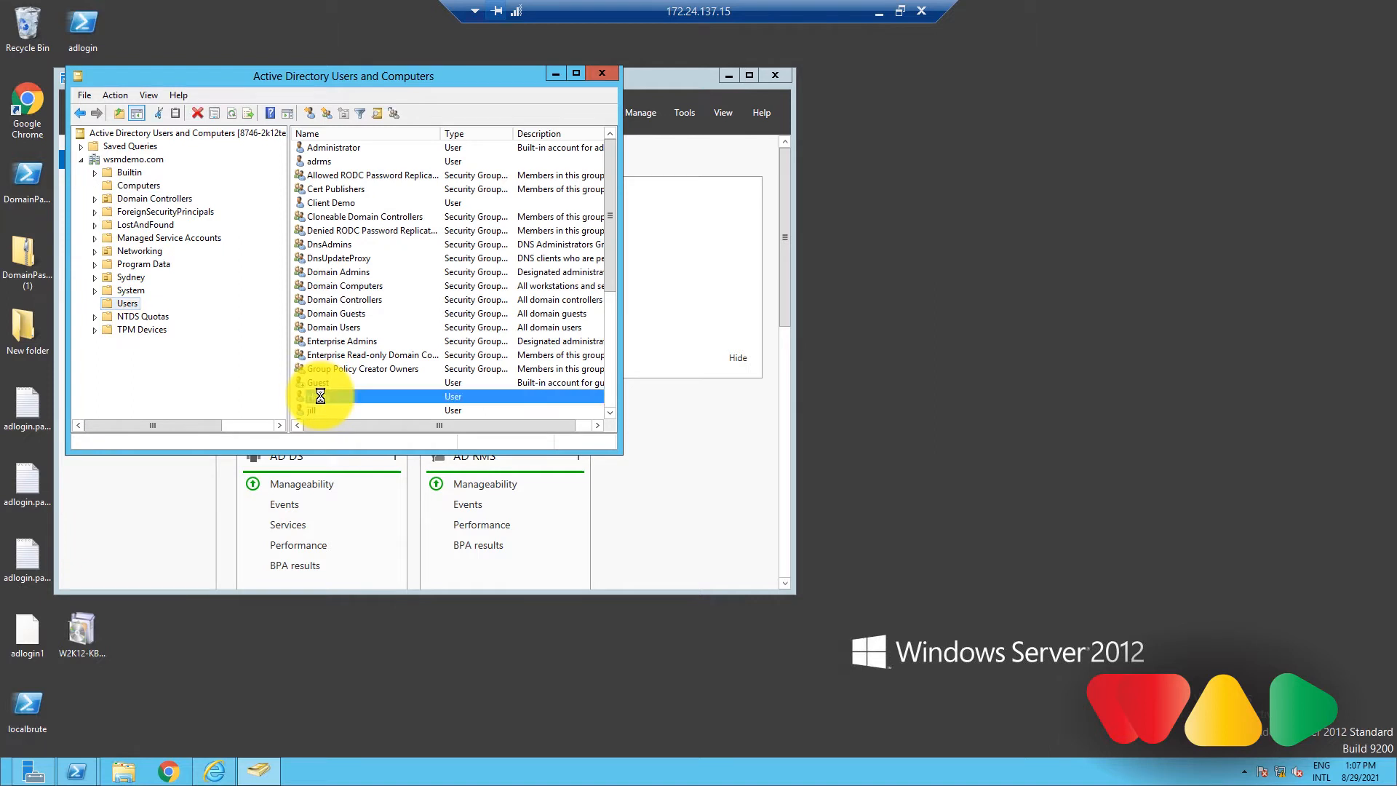
Add Henry to the 'Sample group' security group and acknowledge the success message.
right_click(320, 396)
text(S)
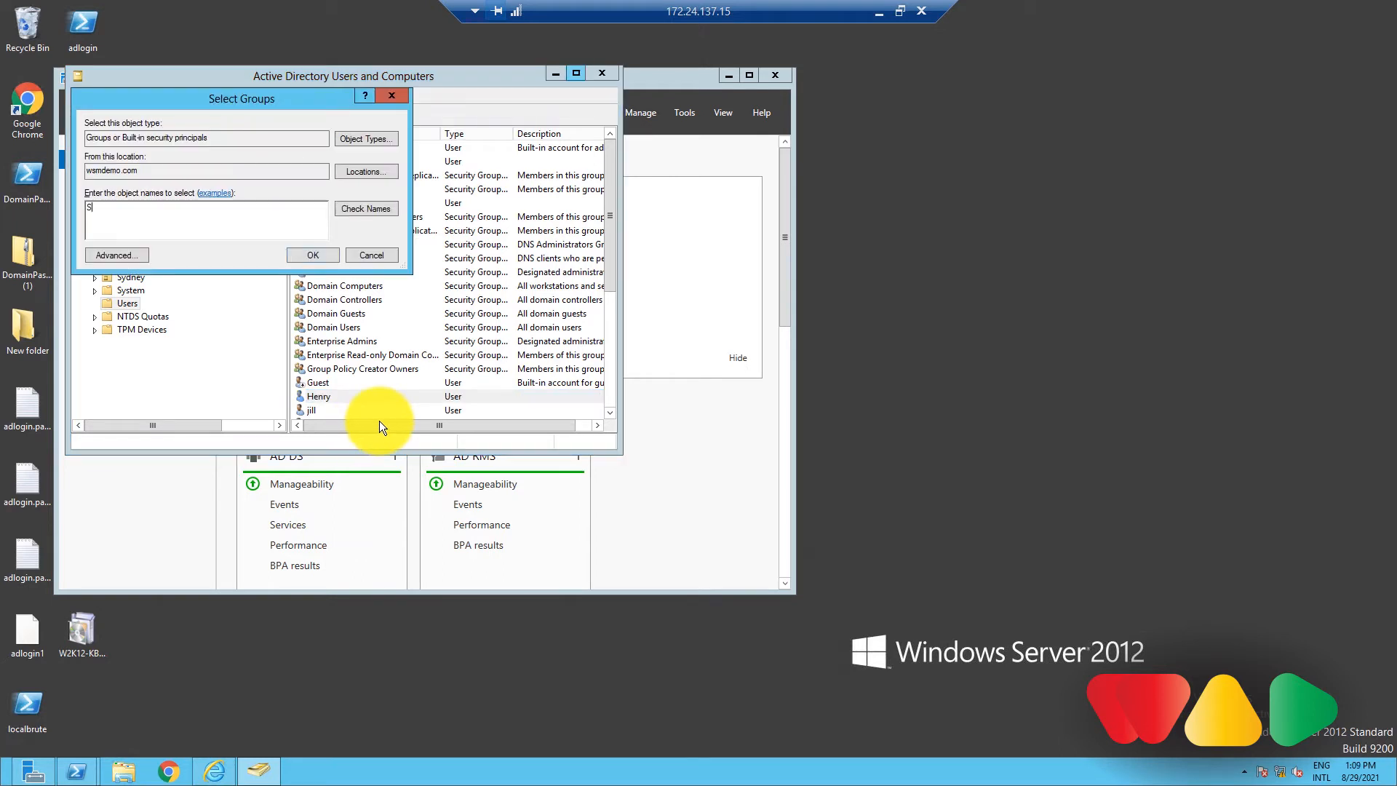
text(ample)
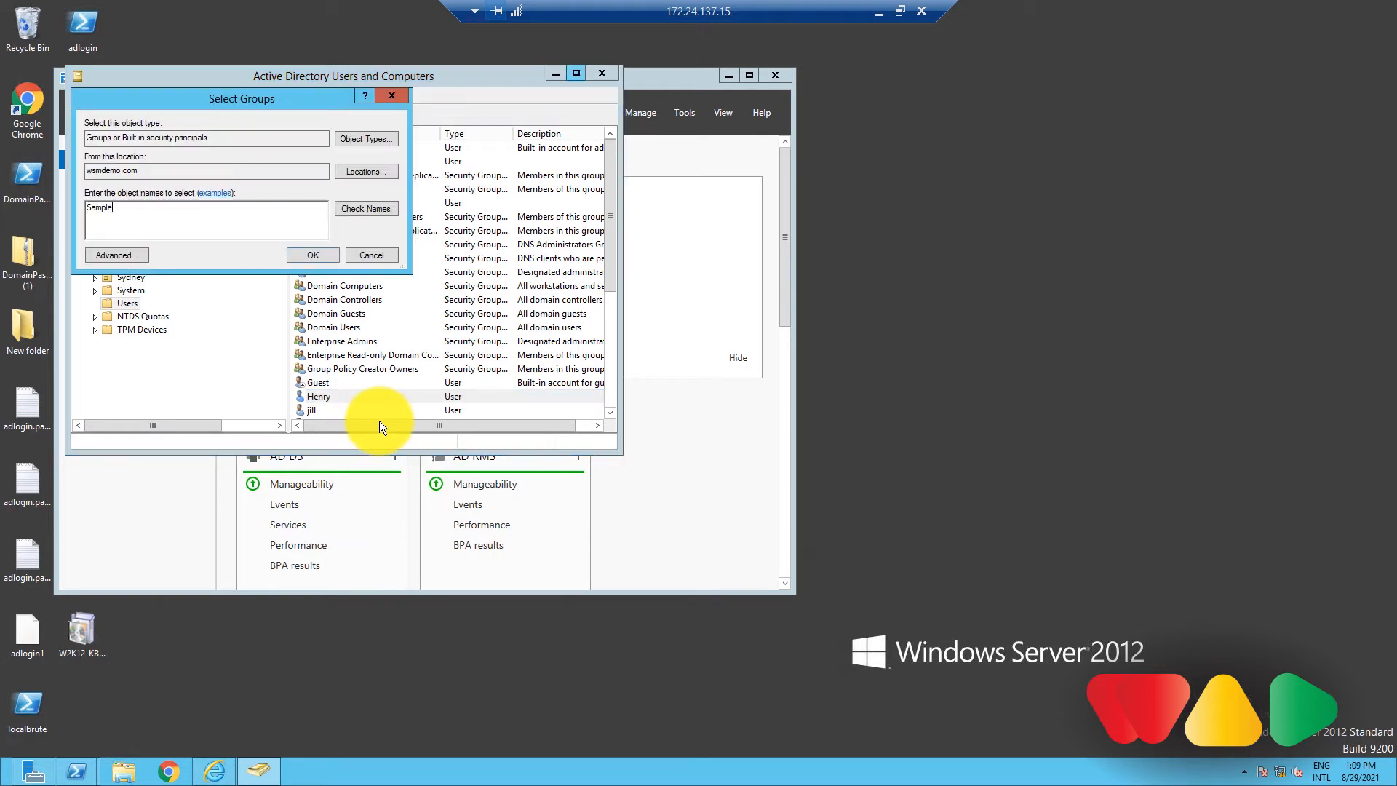
text(group)
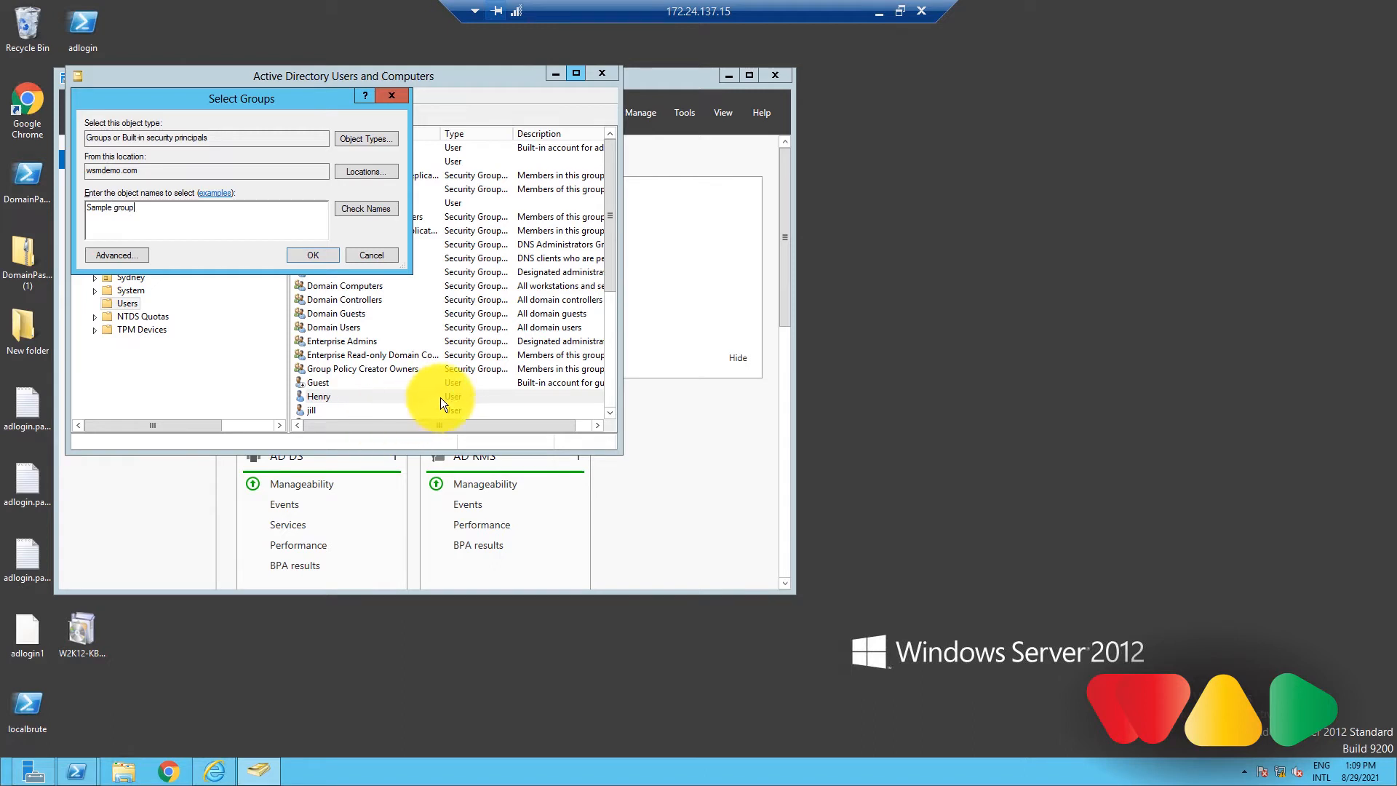
click(311, 255)
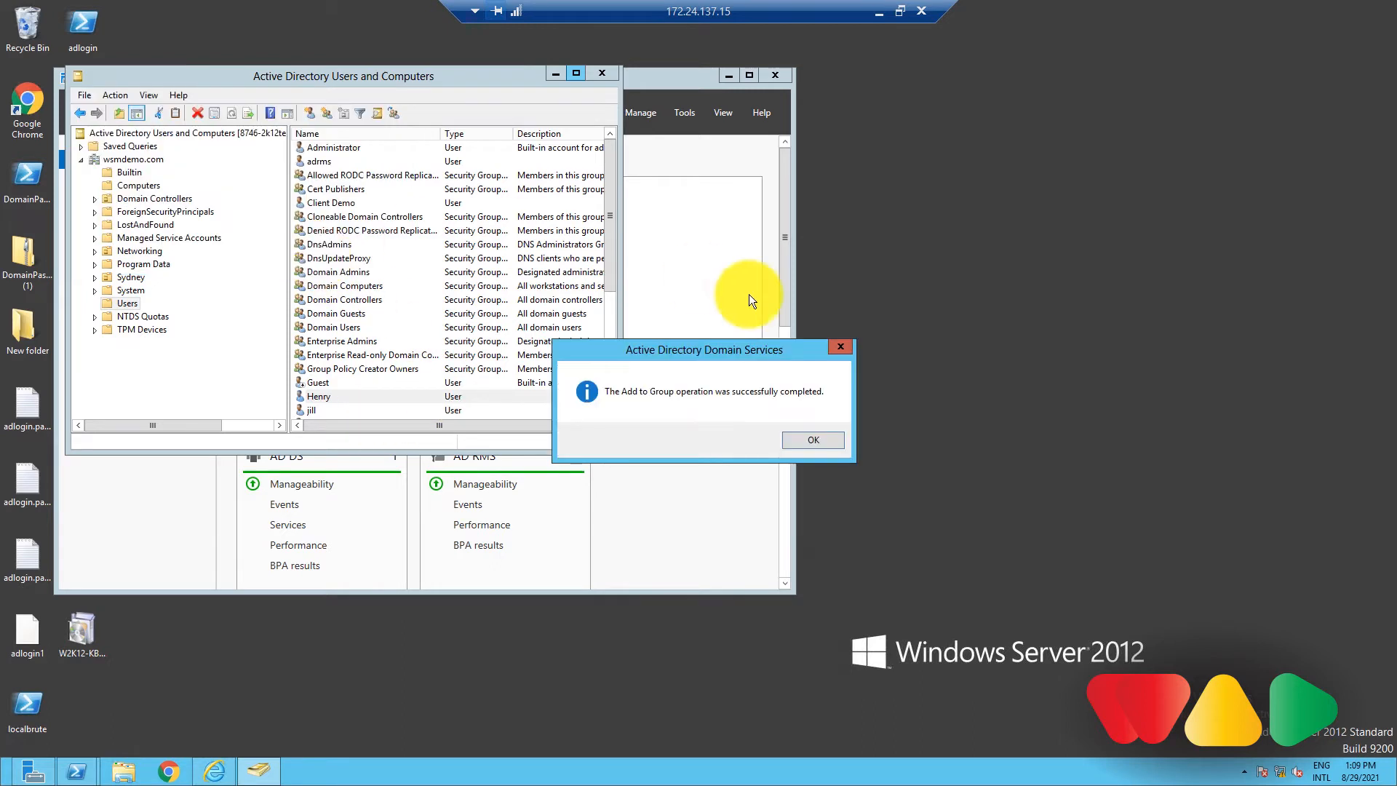
click(812, 440)
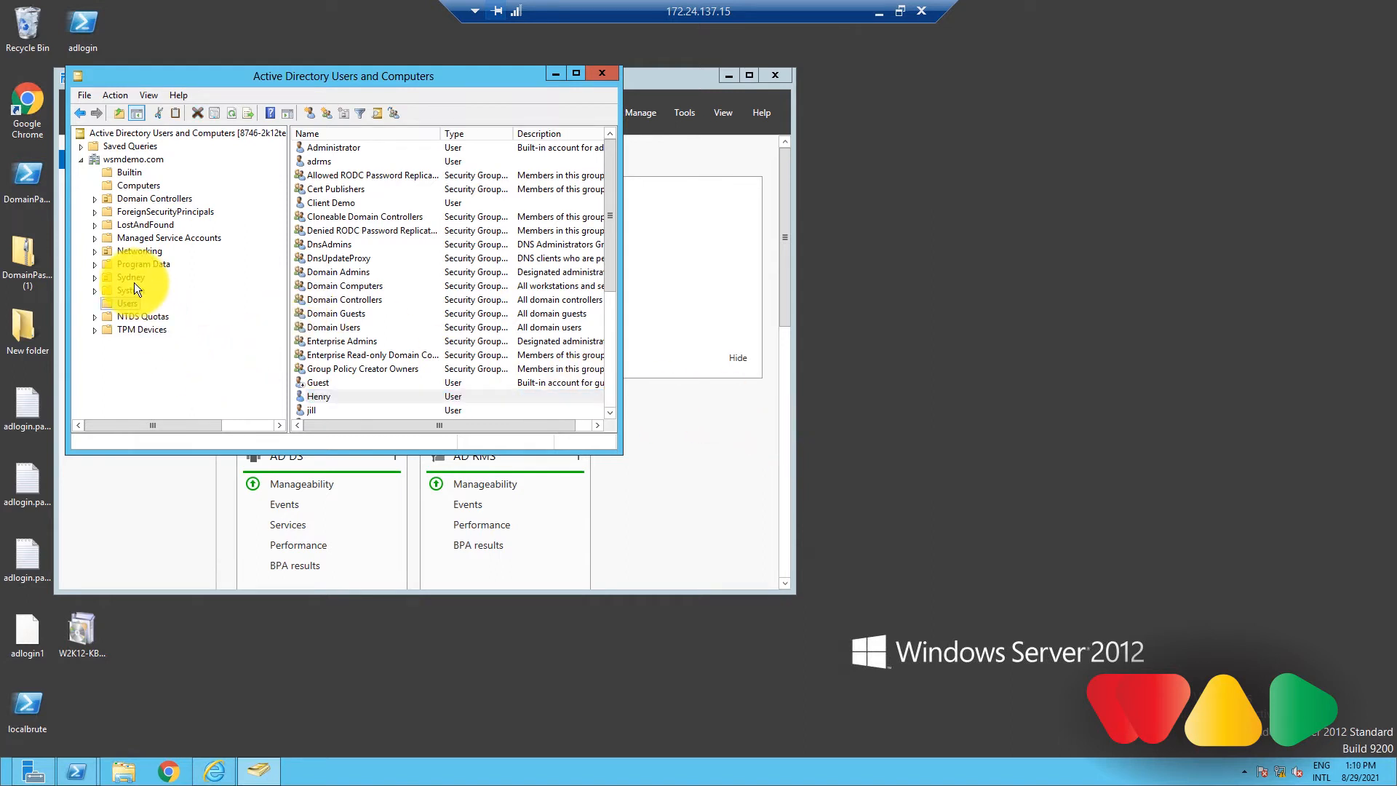
Add Administrator to Sample group's Members list alongside Henry, not yet applied.
click(134, 159)
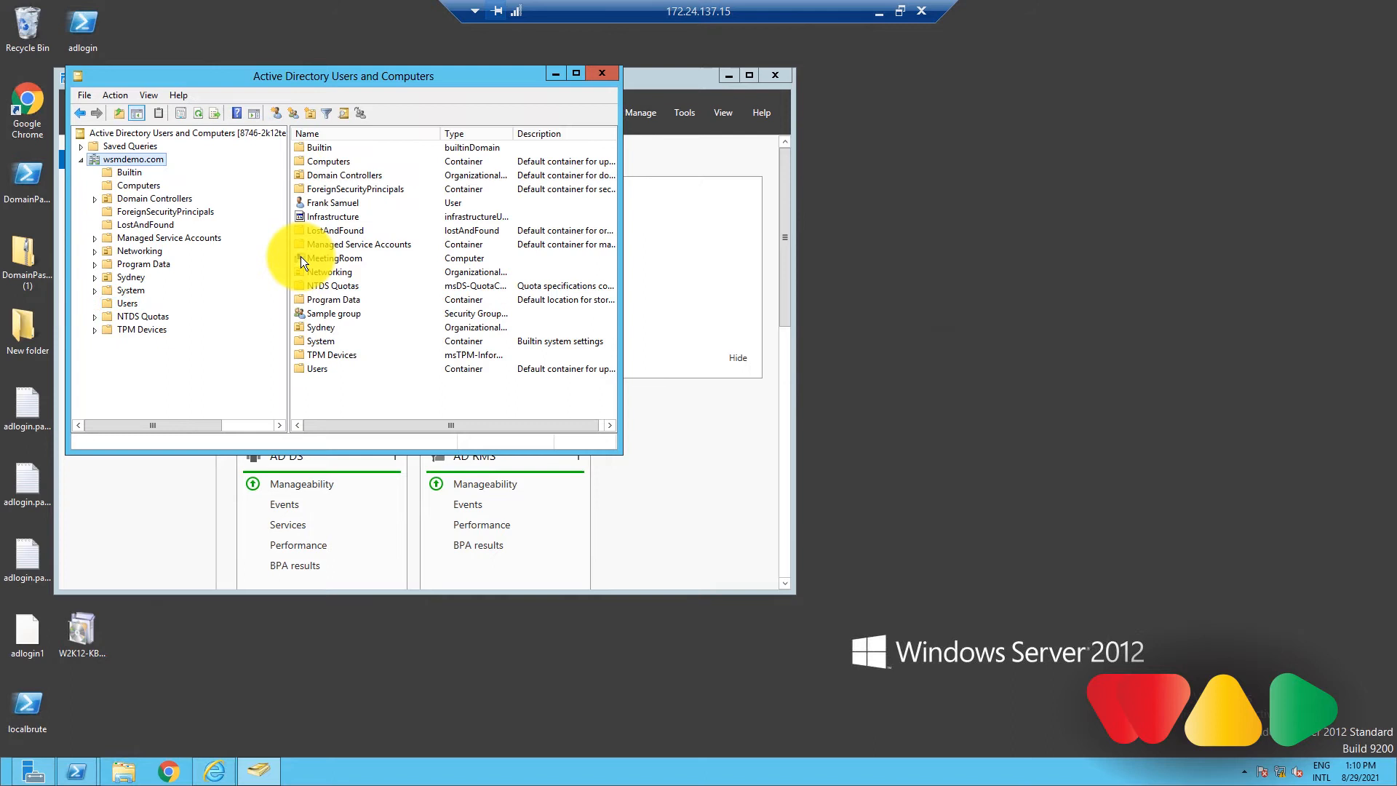
right_click(331, 313)
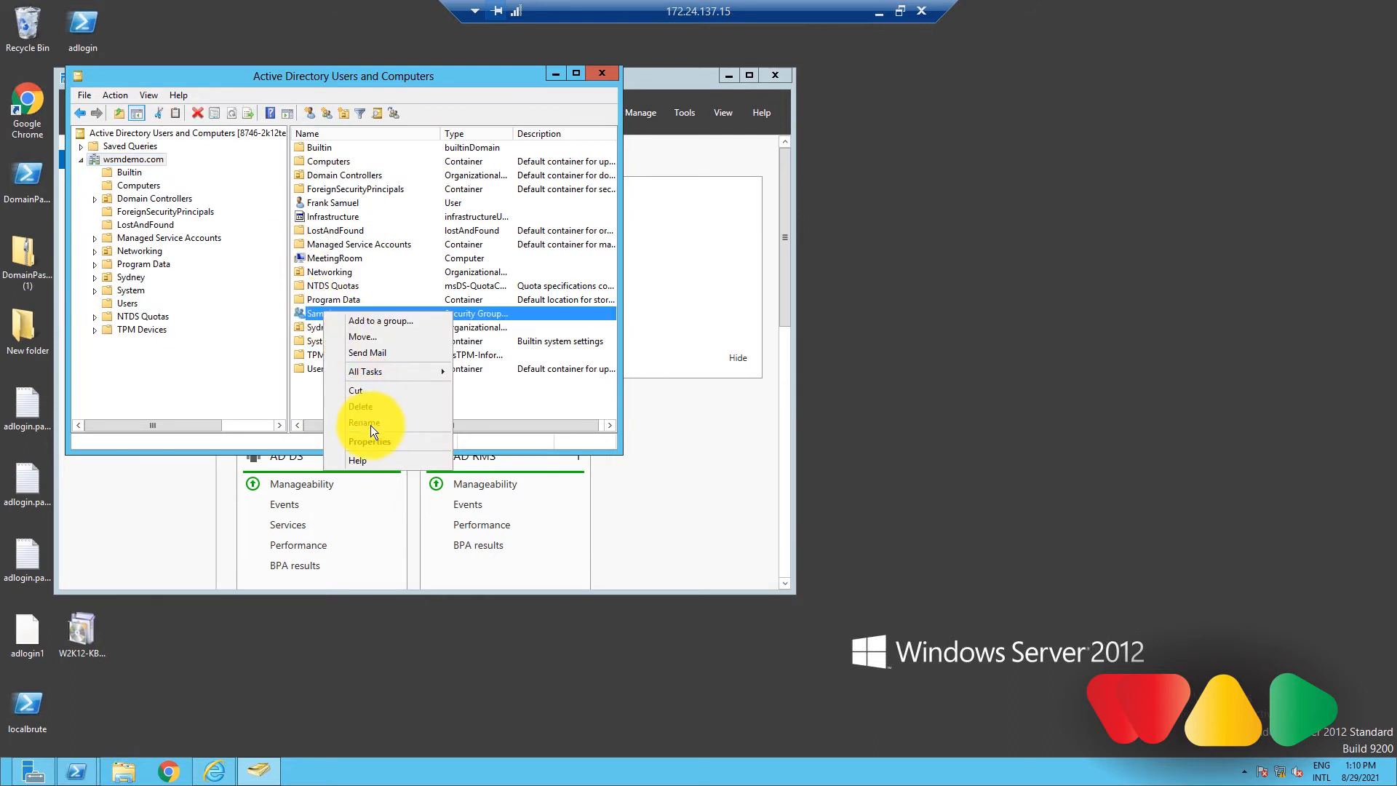
click(369, 441)
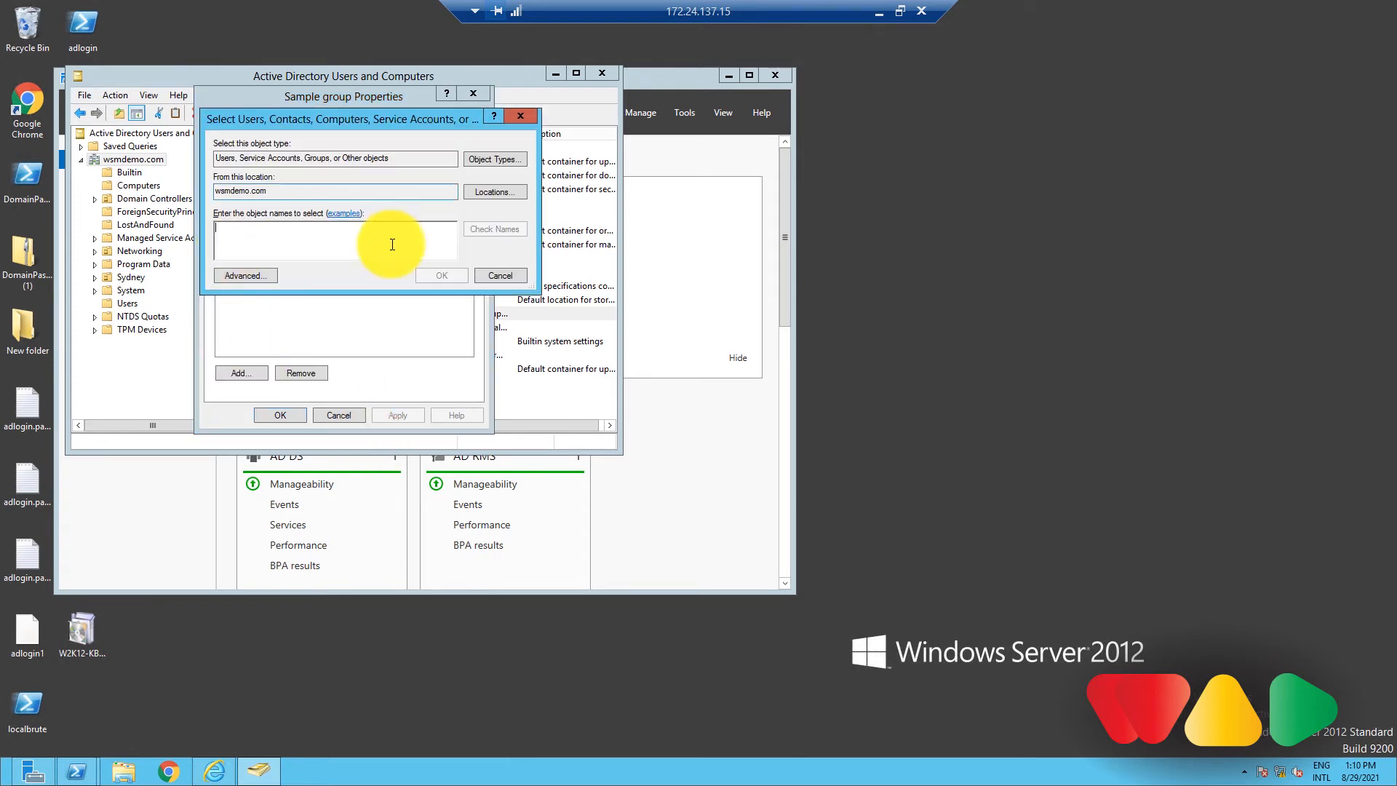
text(Admin)
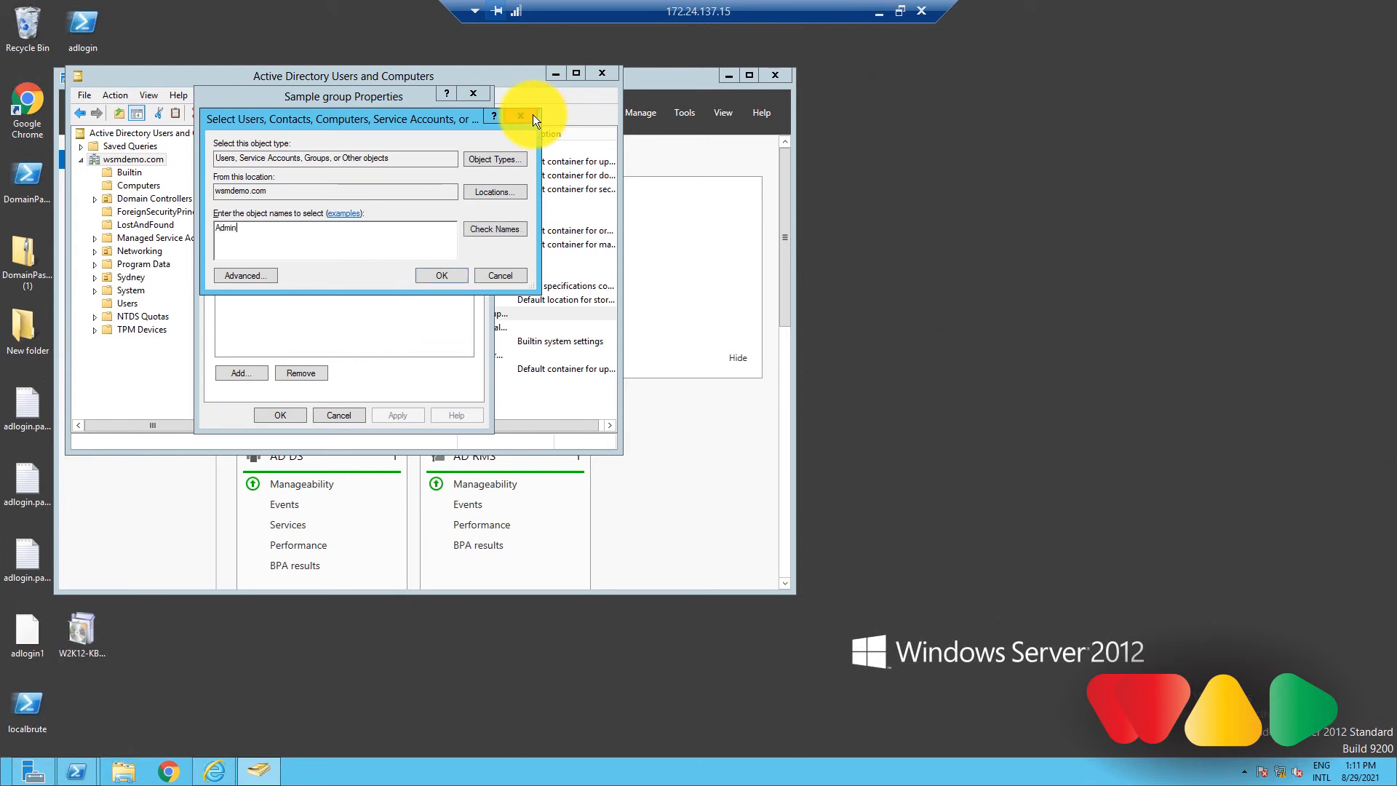
click(439, 275)
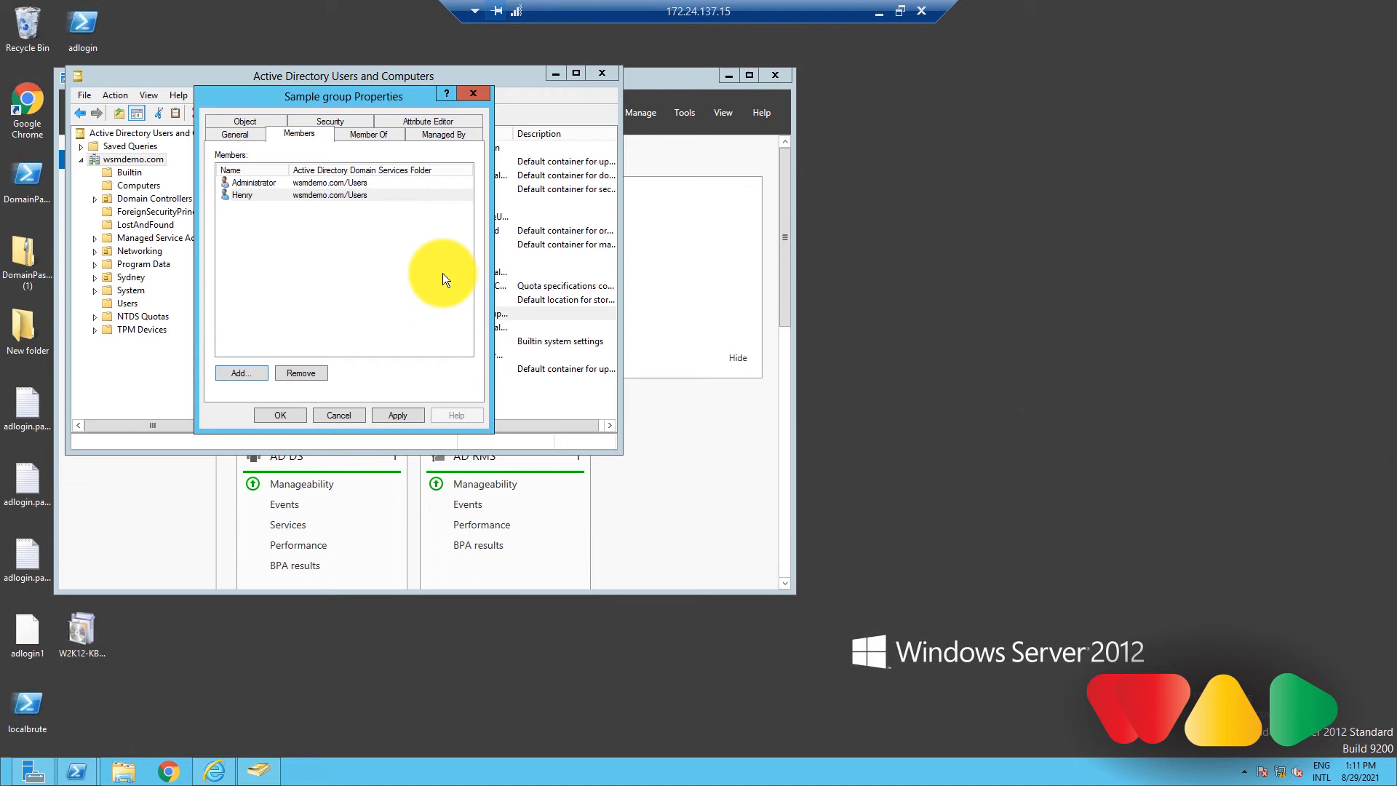
Remove Administrator from Sample group's members so only Henry remains, unapplied.
click(253, 183)
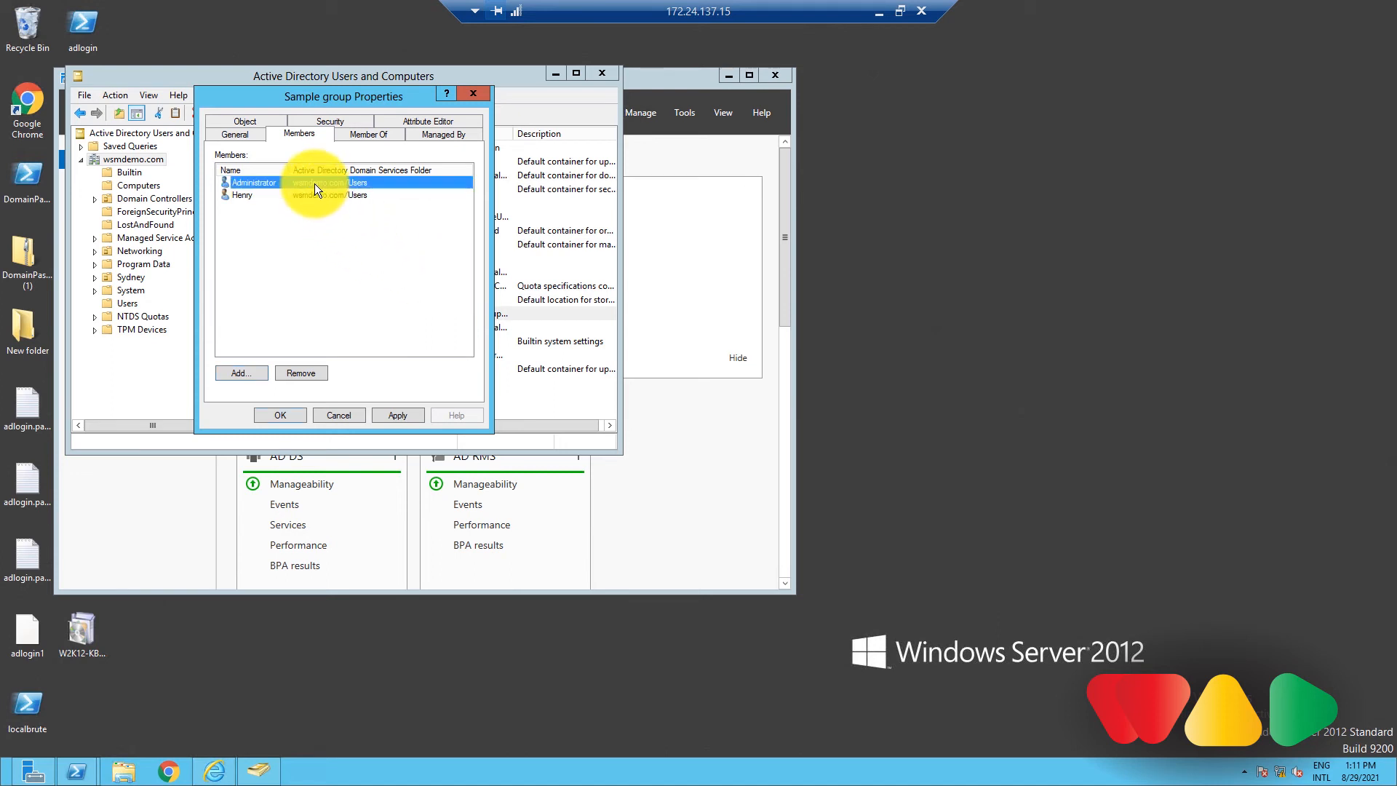
click(301, 372)
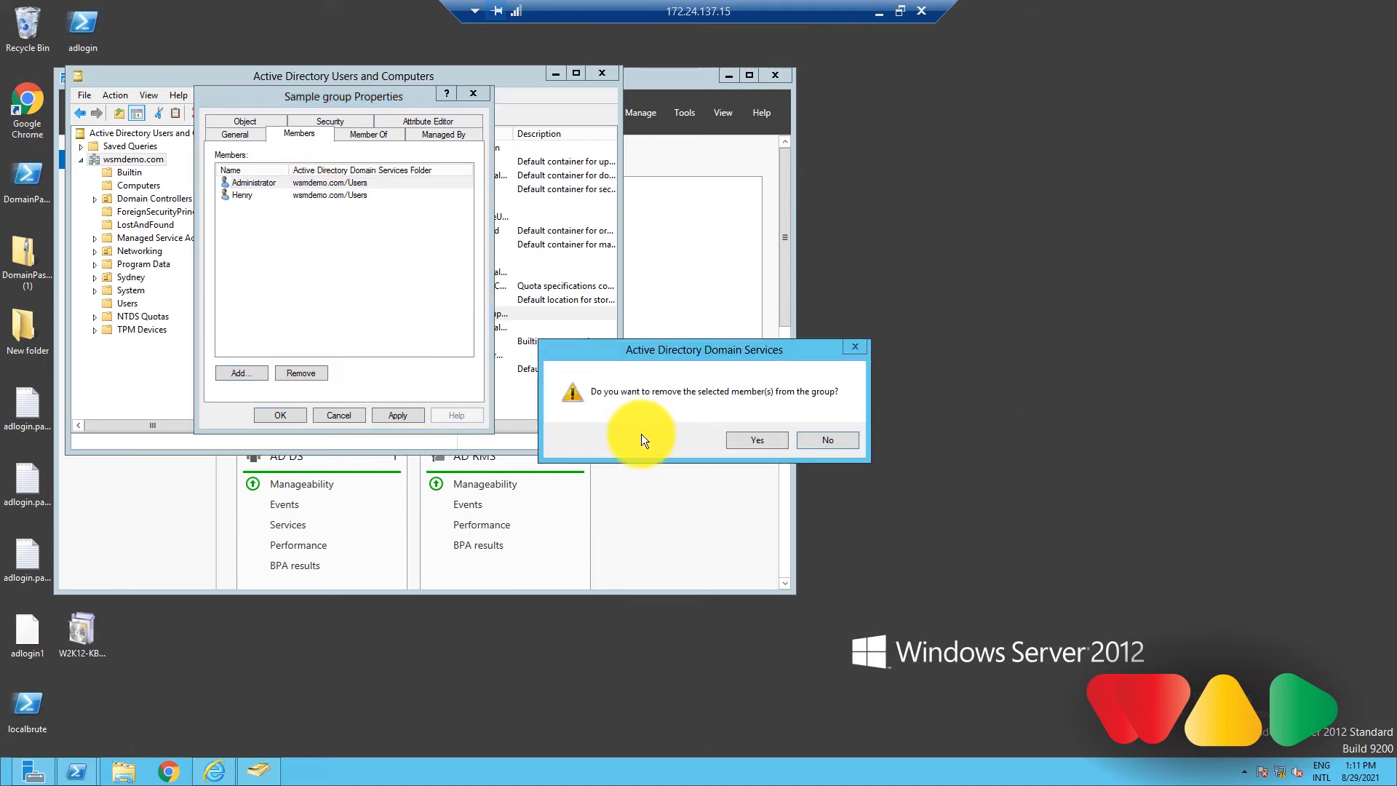
click(755, 440)
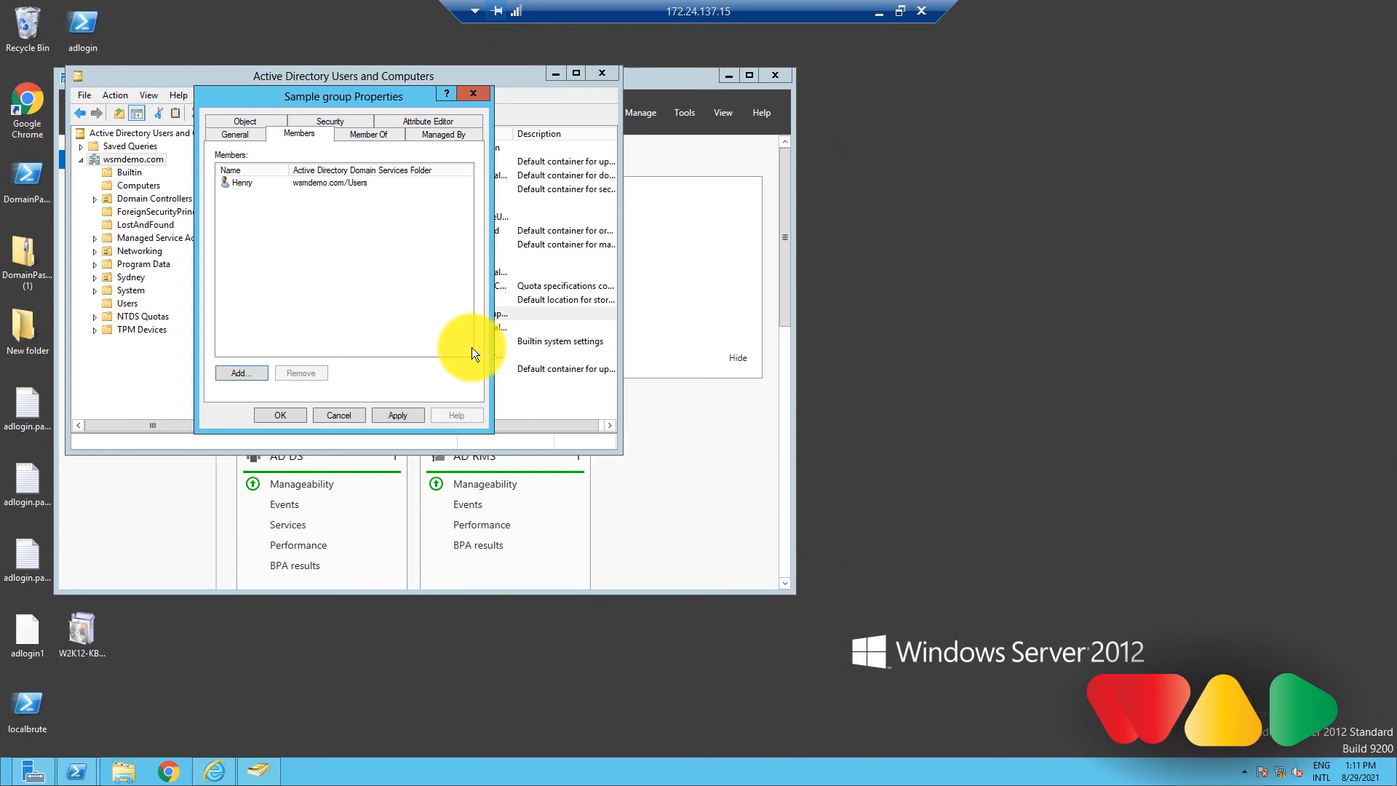
mouse_move(344, 348)
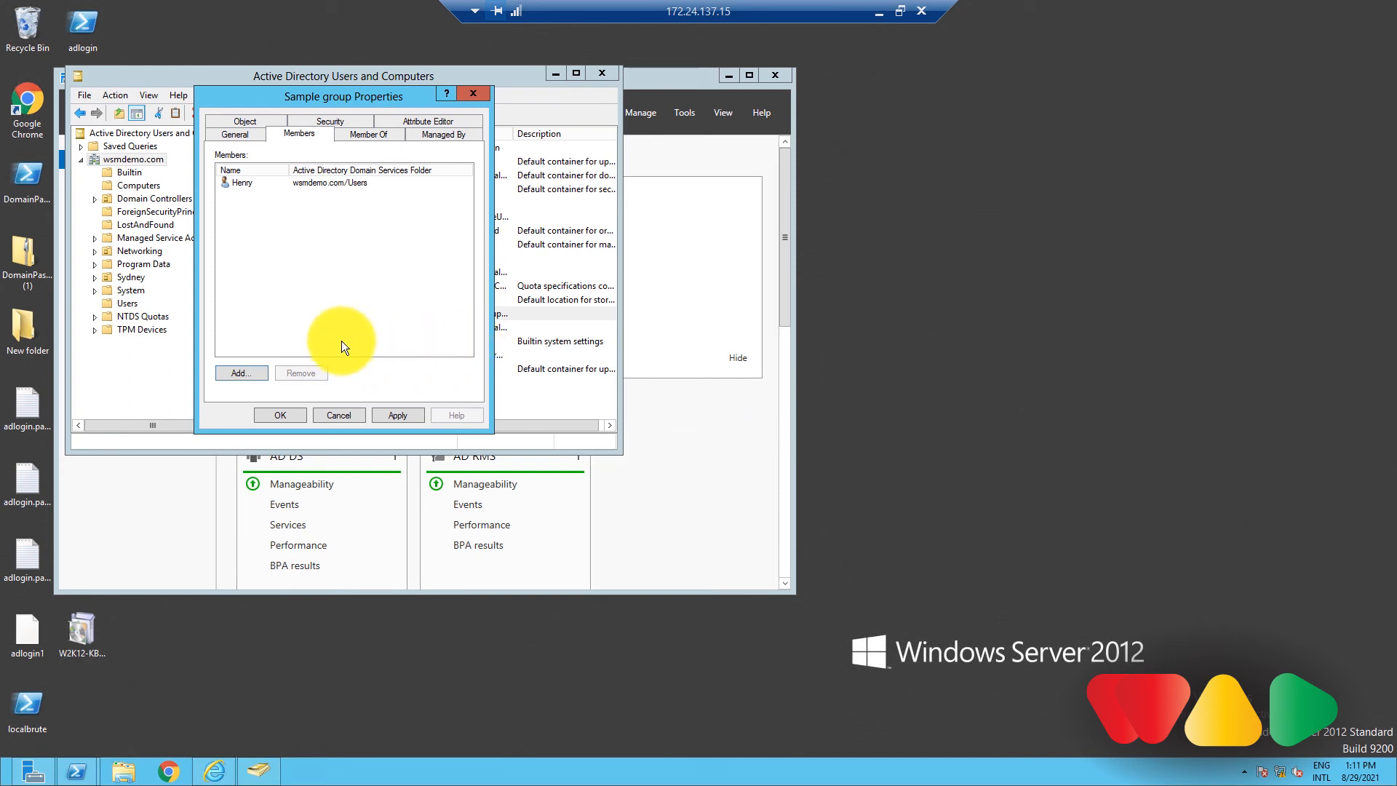
mouse_move(475, 99)
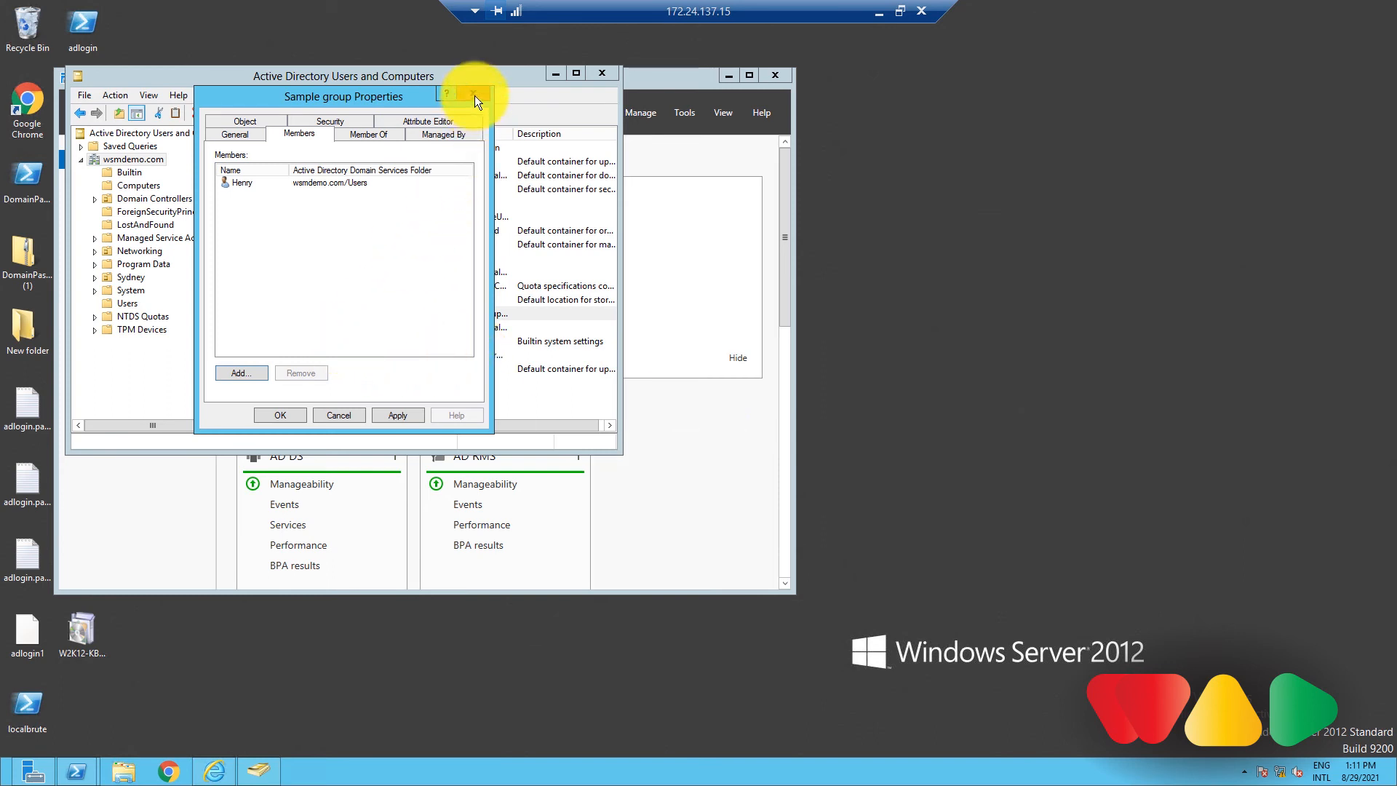